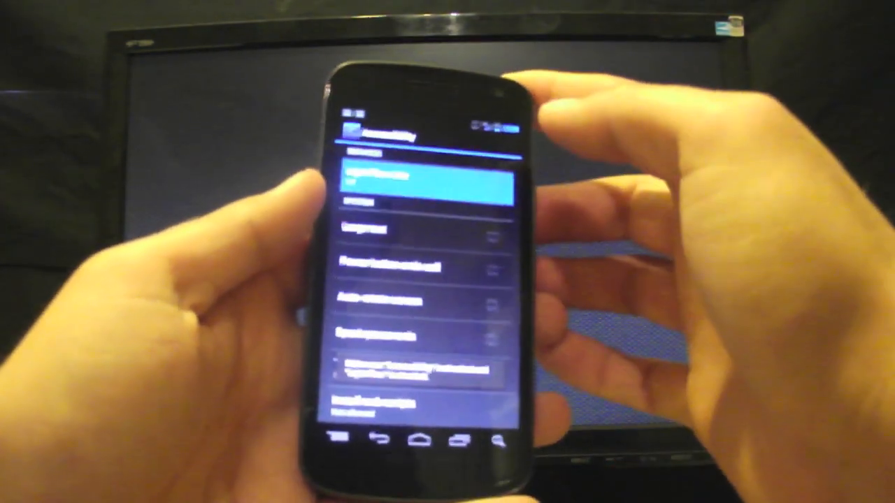
Step: Enable Light Flow as an accessibility service so it can read notifications
left_click(420, 182)
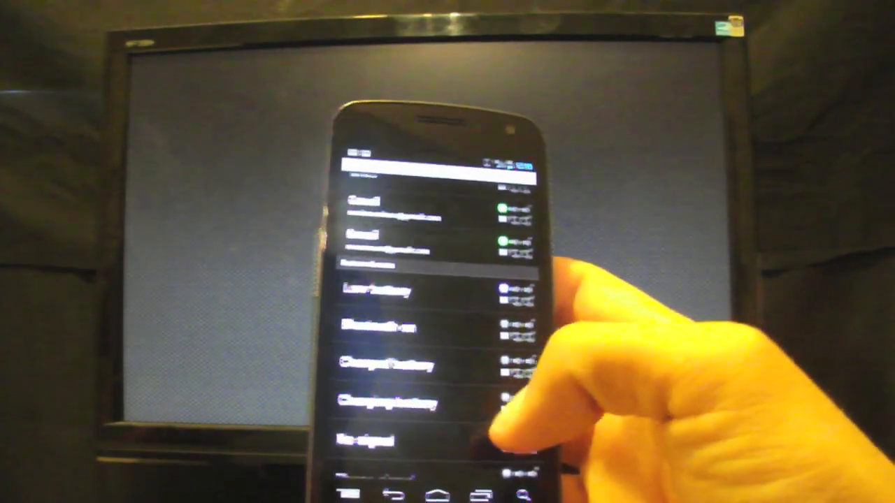
Step: Scroll the notification list past email and battery items to signal and Google Talk entries
scroll("down", 3)
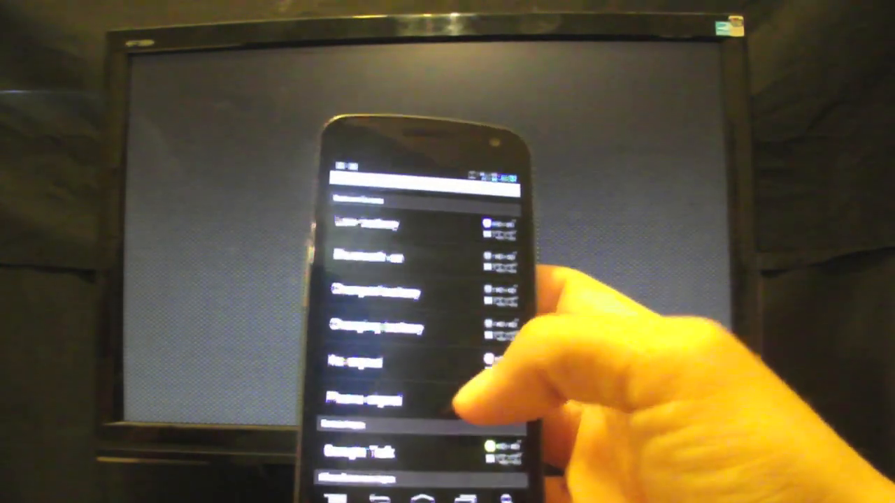